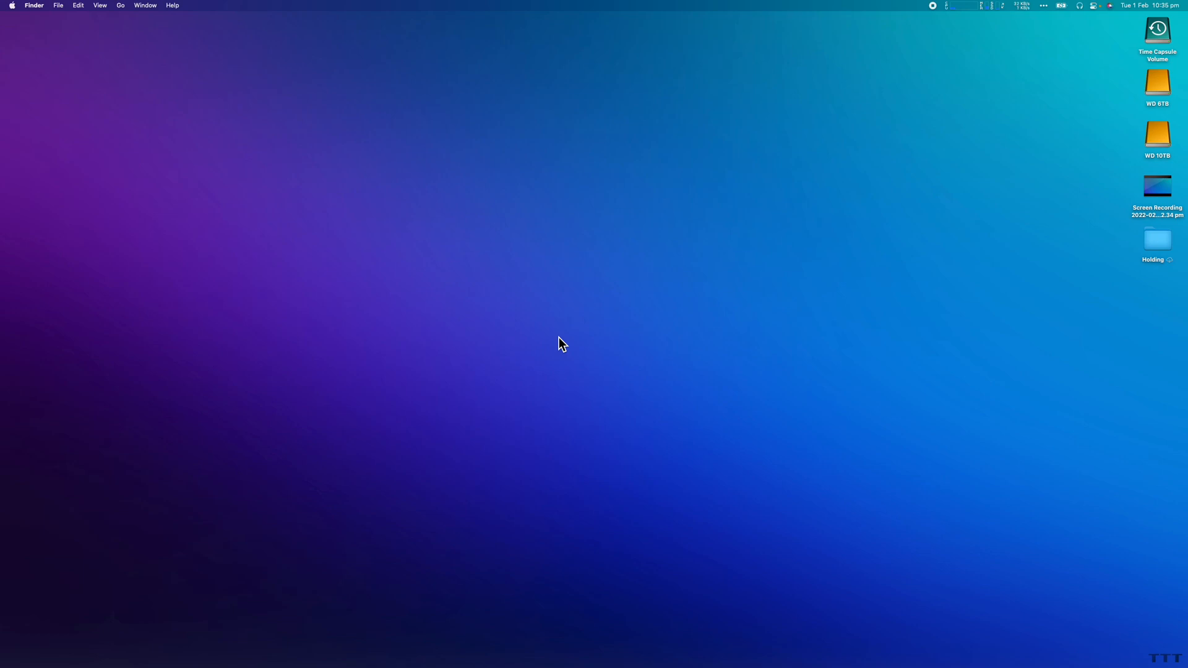
pyautogui.moveTo(908, 114)
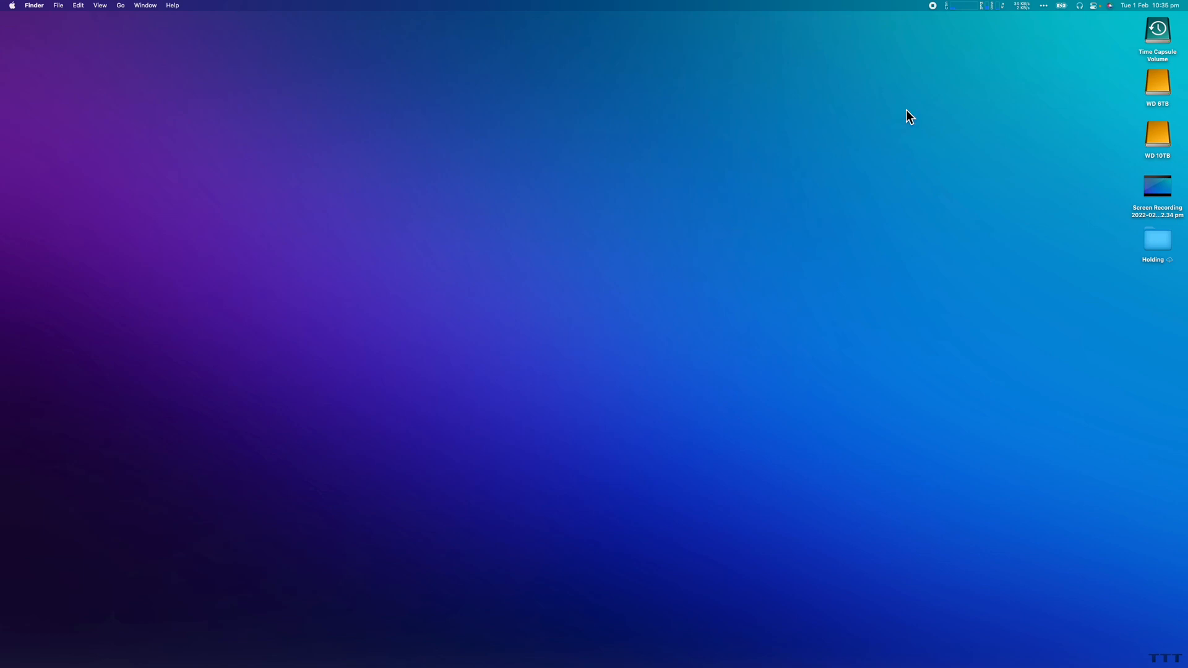
pyautogui.moveTo(1043, 18)
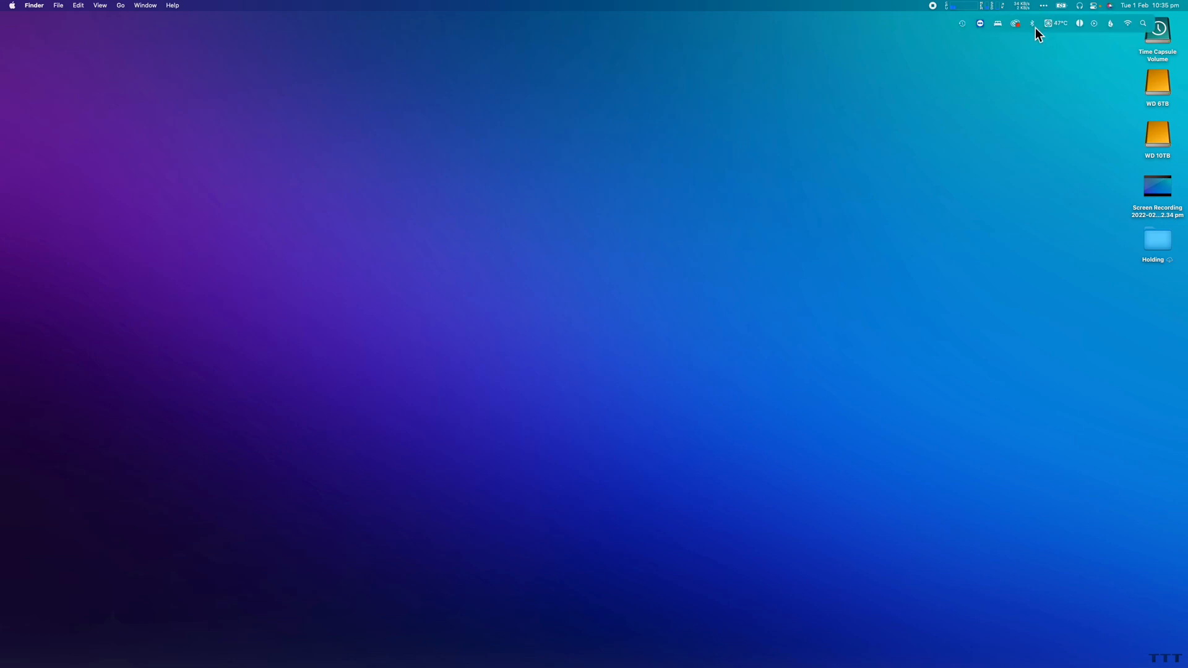
pyautogui.moveTo(1029, 23)
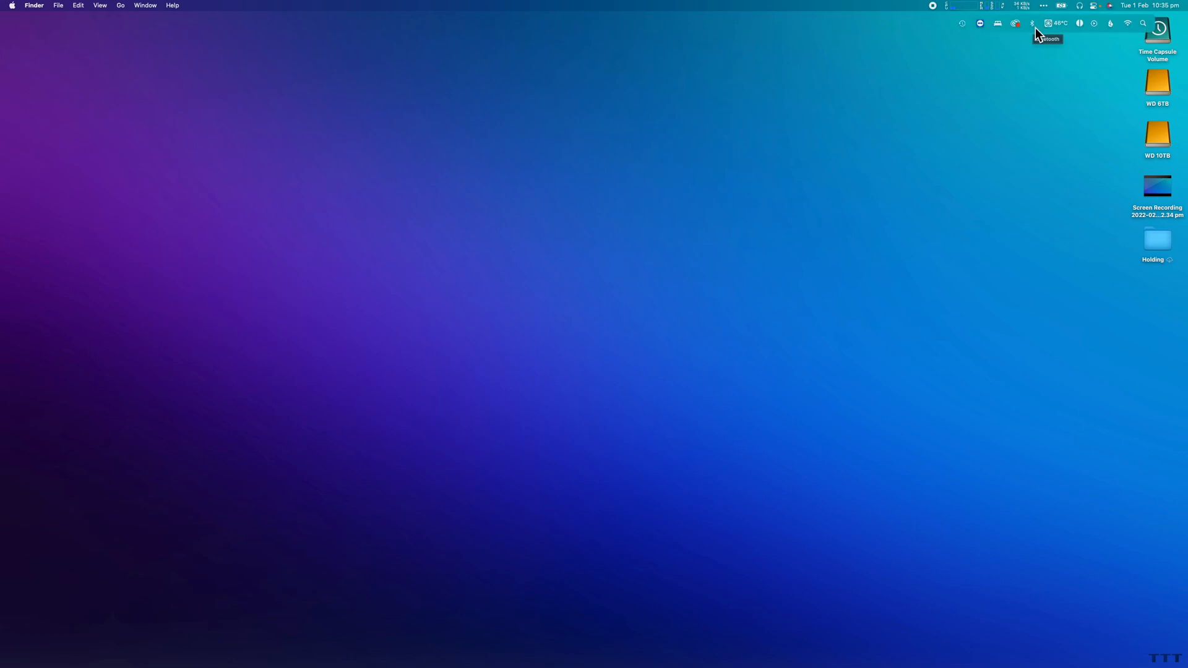
pyautogui.moveTo(1037, 34)
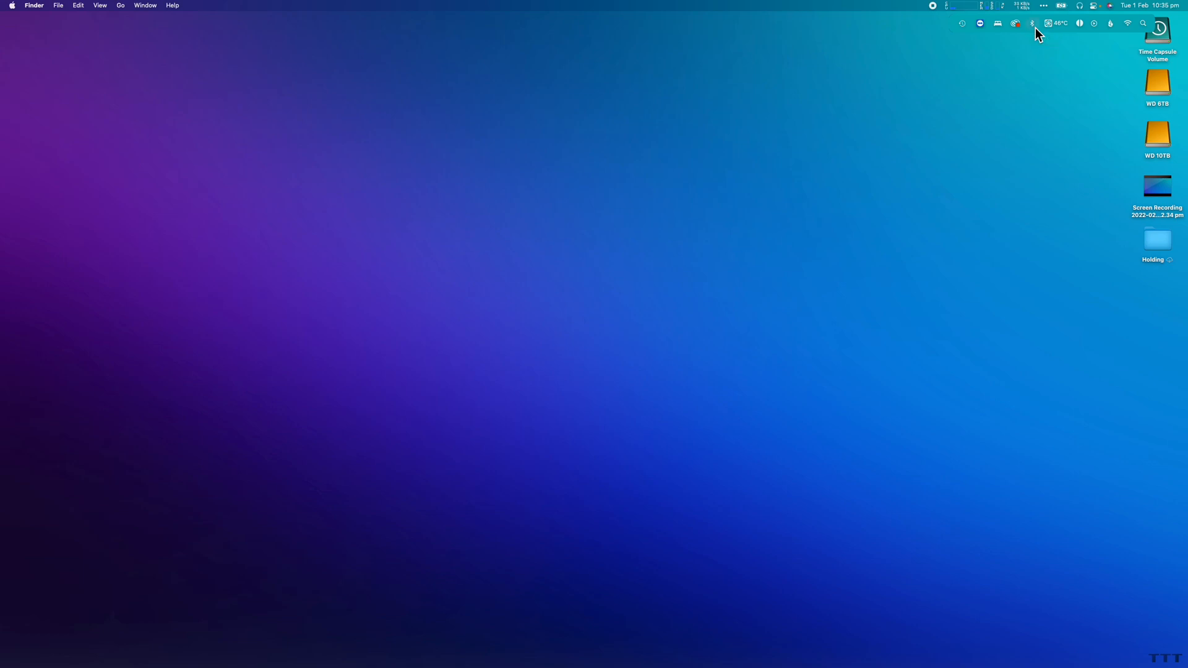
pyautogui.click(1025, 23)
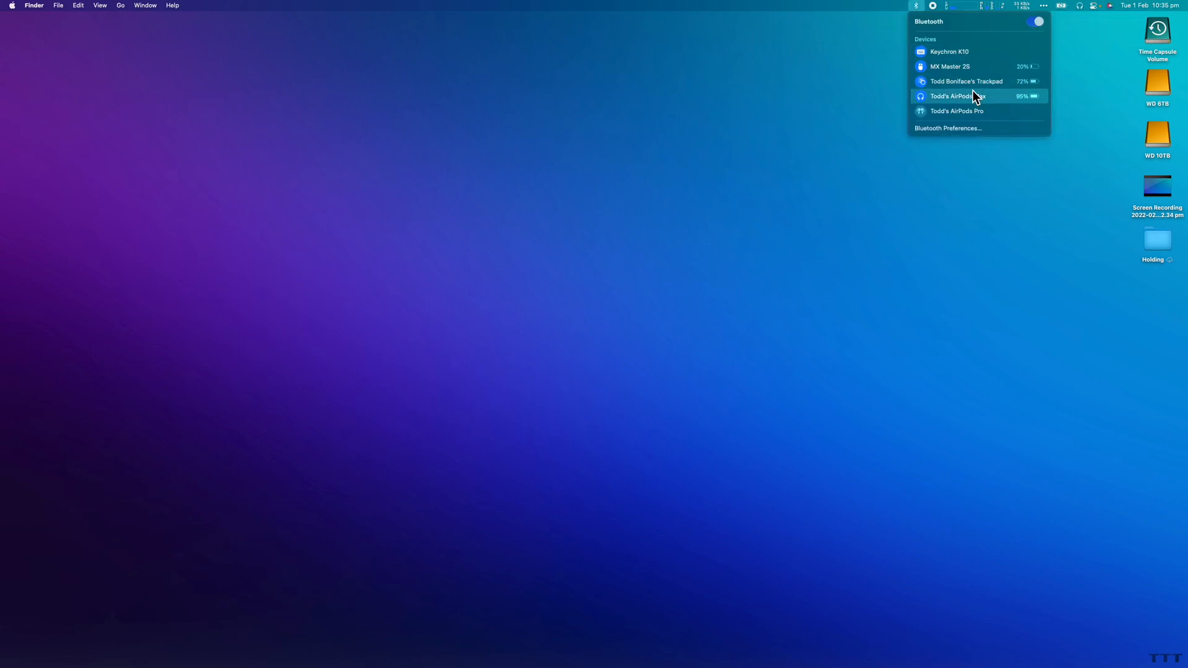
pyautogui.moveTo(961, 93)
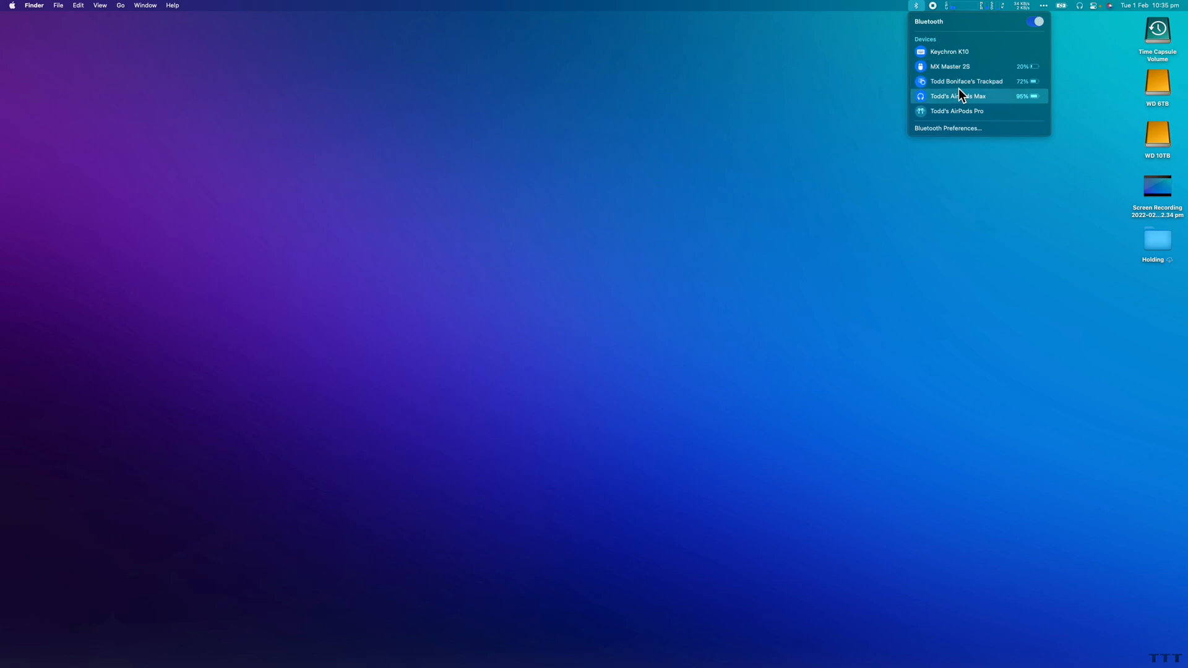
pyautogui.moveTo(856, 288)
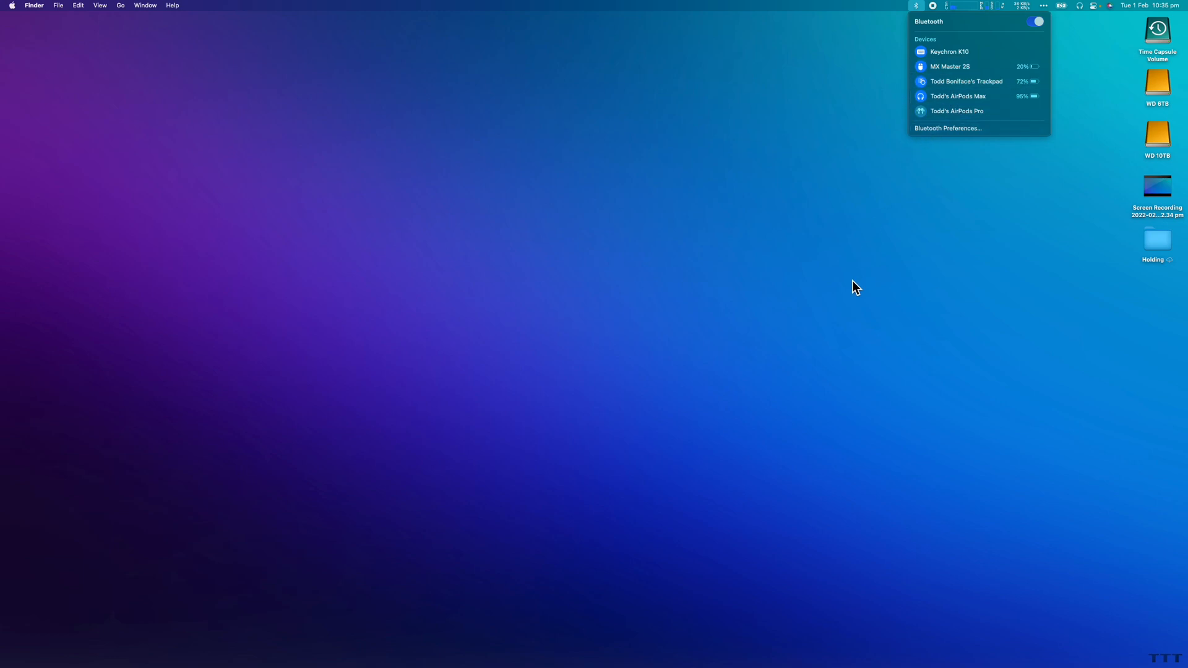
pyautogui.moveTo(916, 186)
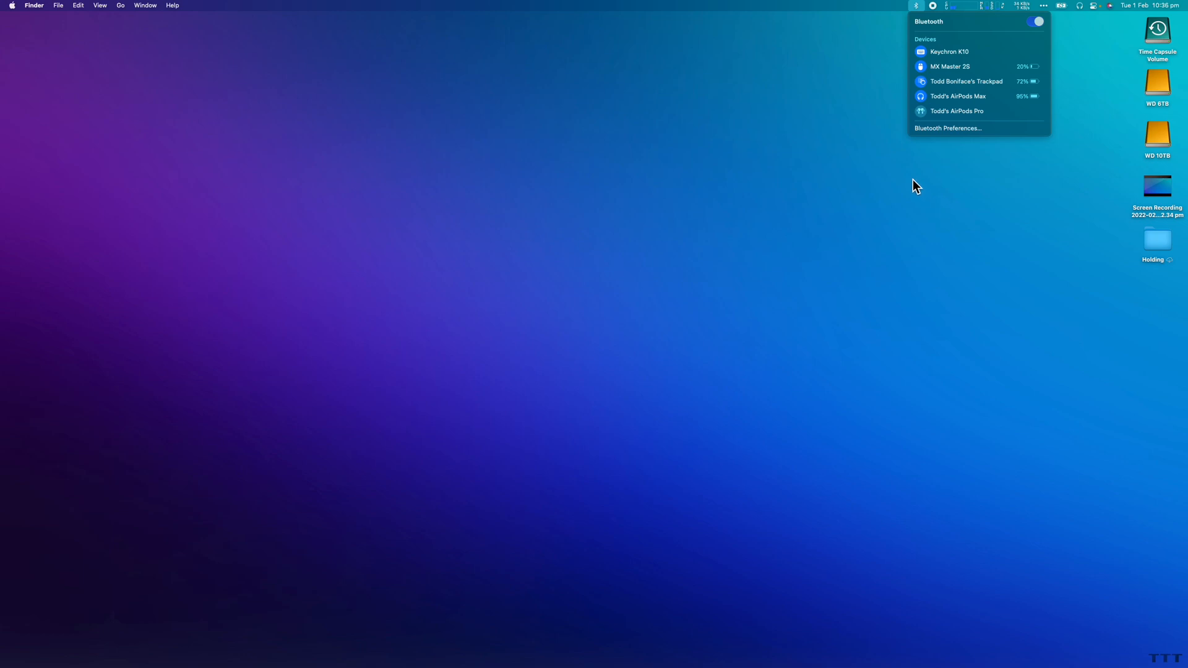
pyautogui.click(714, 266)
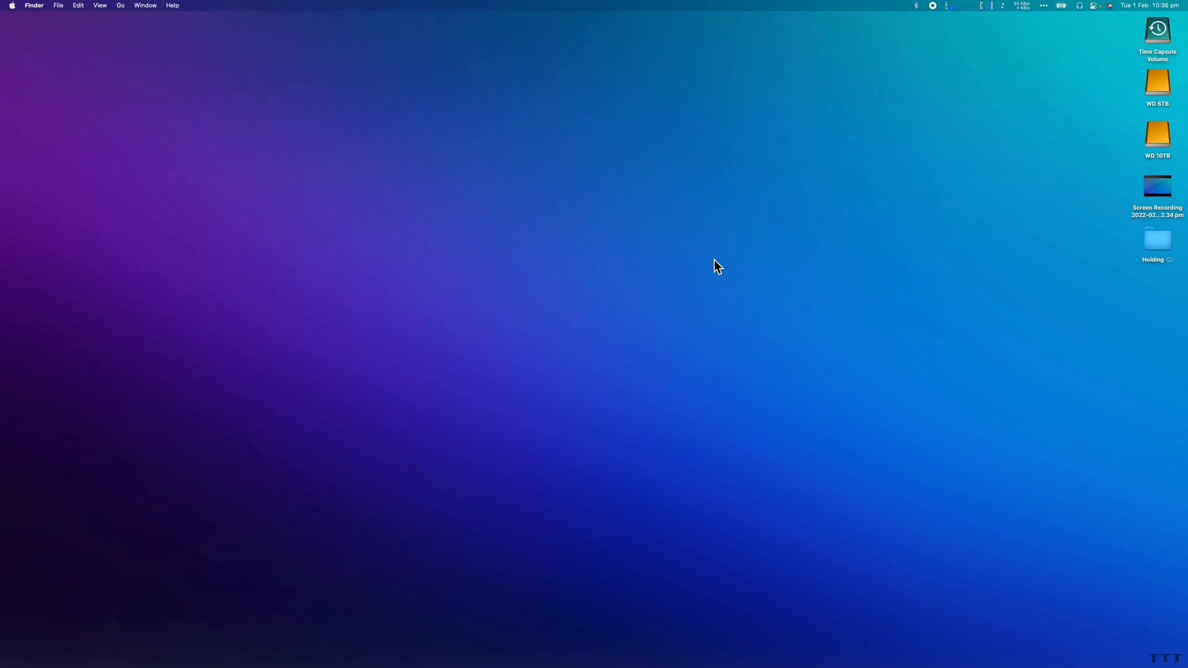
pyautogui.moveTo(471, 572)
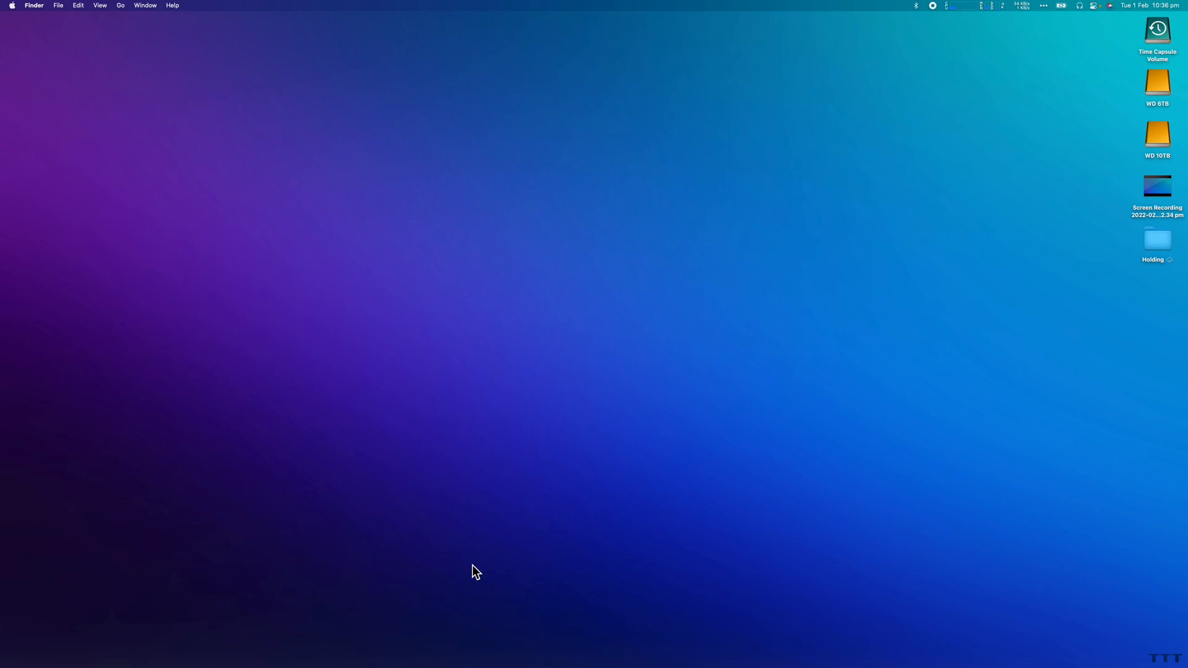
# - Launch Terminal via Spotlight and run sudo pkill bluetoothd, reaching the password prompt
pyautogui.write('terminal')
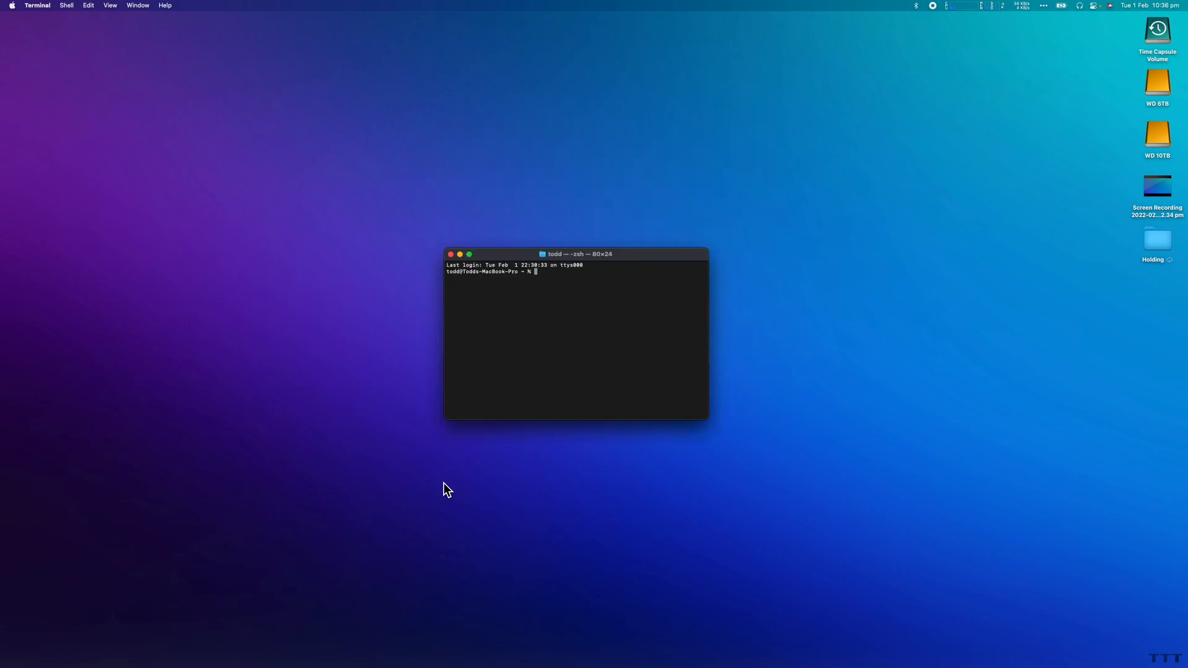
pyautogui.write('sudo pkill bluetoothd')
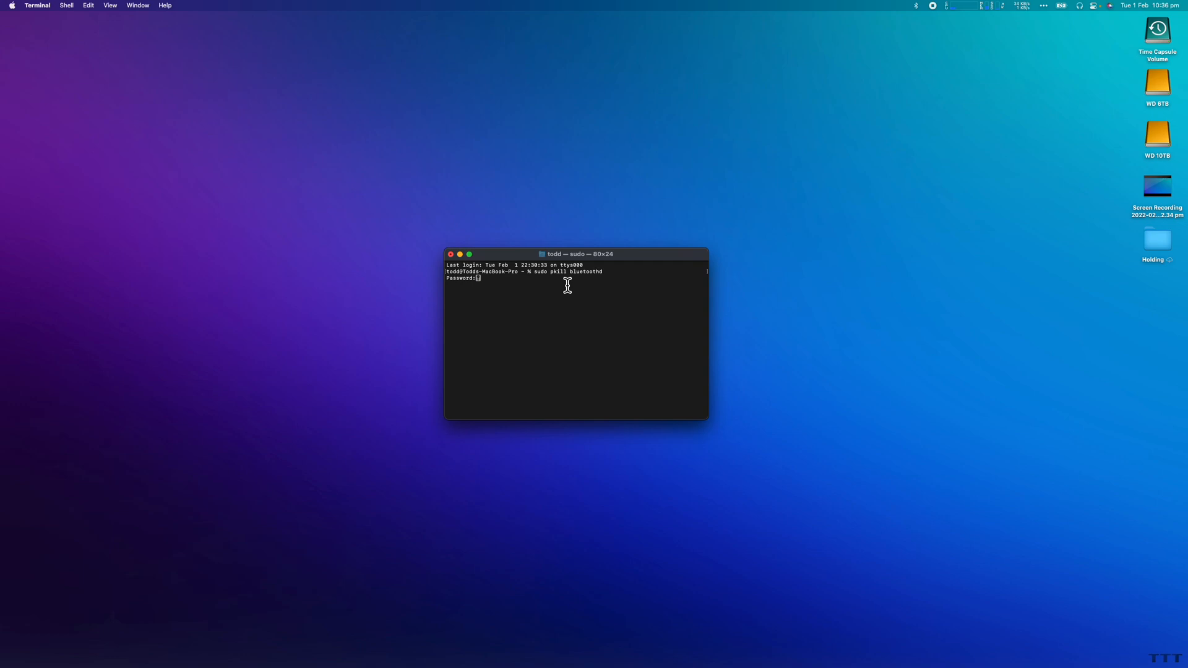
pyautogui.moveTo(510, 326)
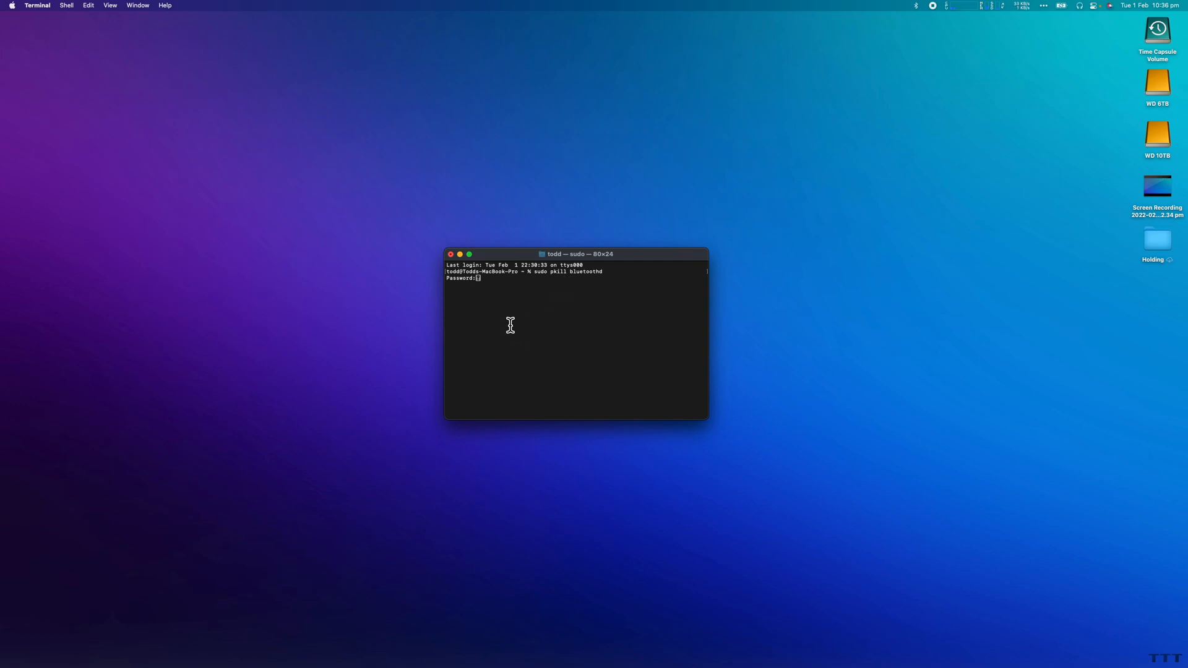
pyautogui.moveTo(599, 363)
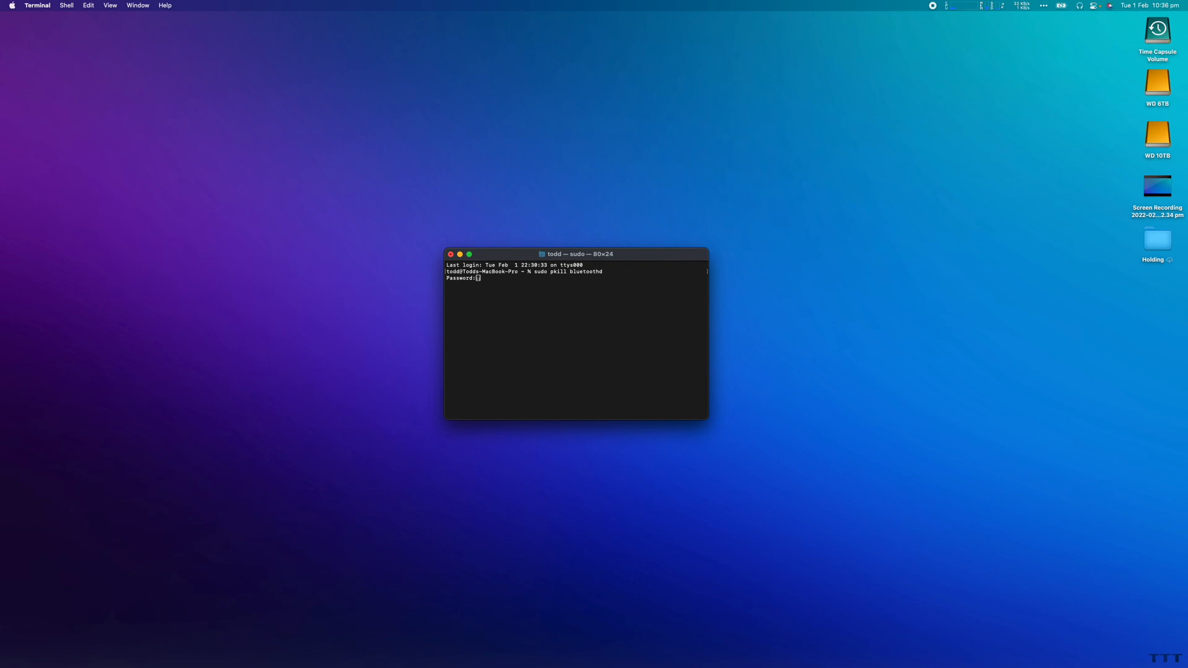
pyautogui.moveTo(350, 191)
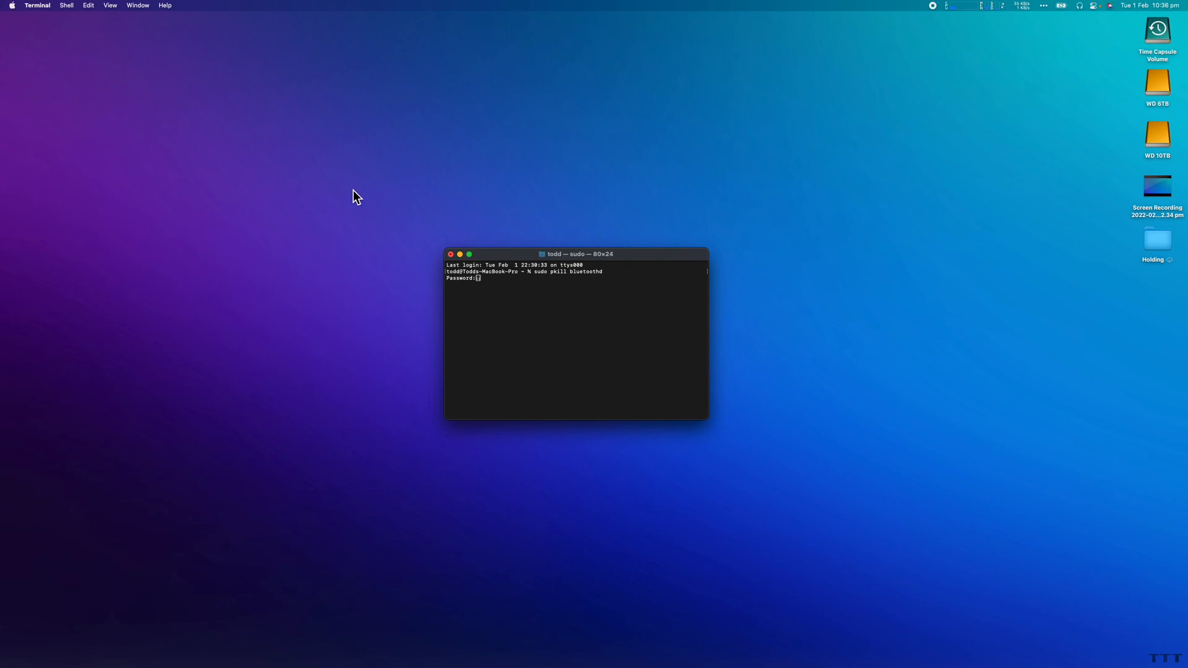
# - Close the Terminal window and terminate its running sudo process
pyautogui.click(450, 254)
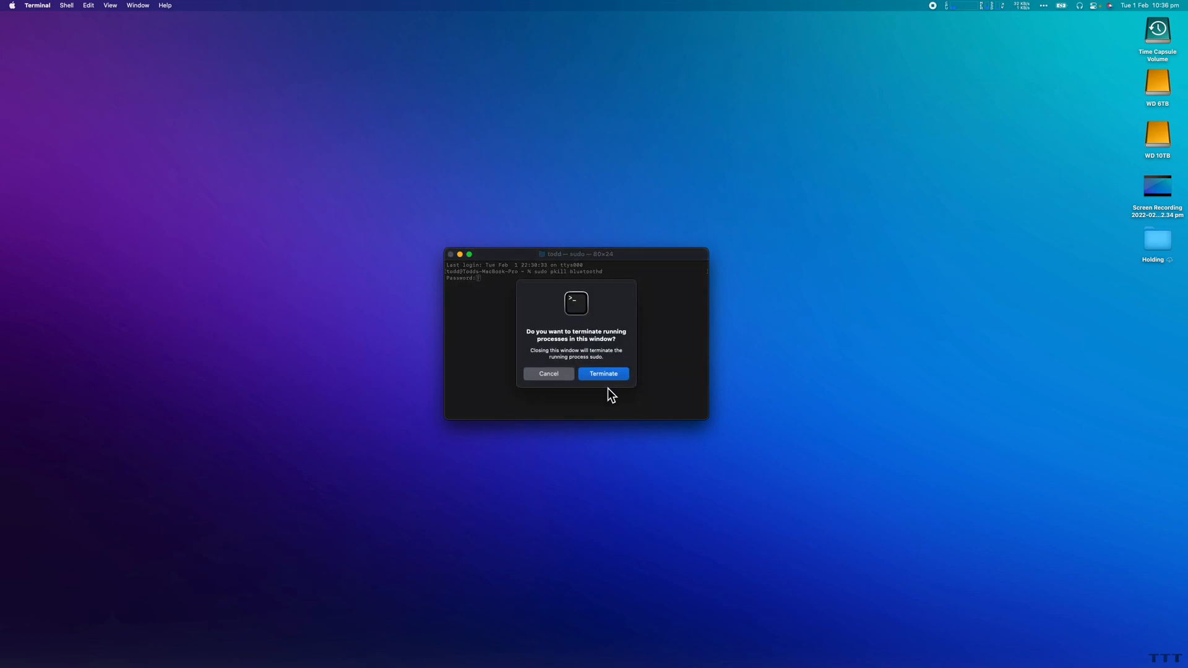
pyautogui.click(603, 374)
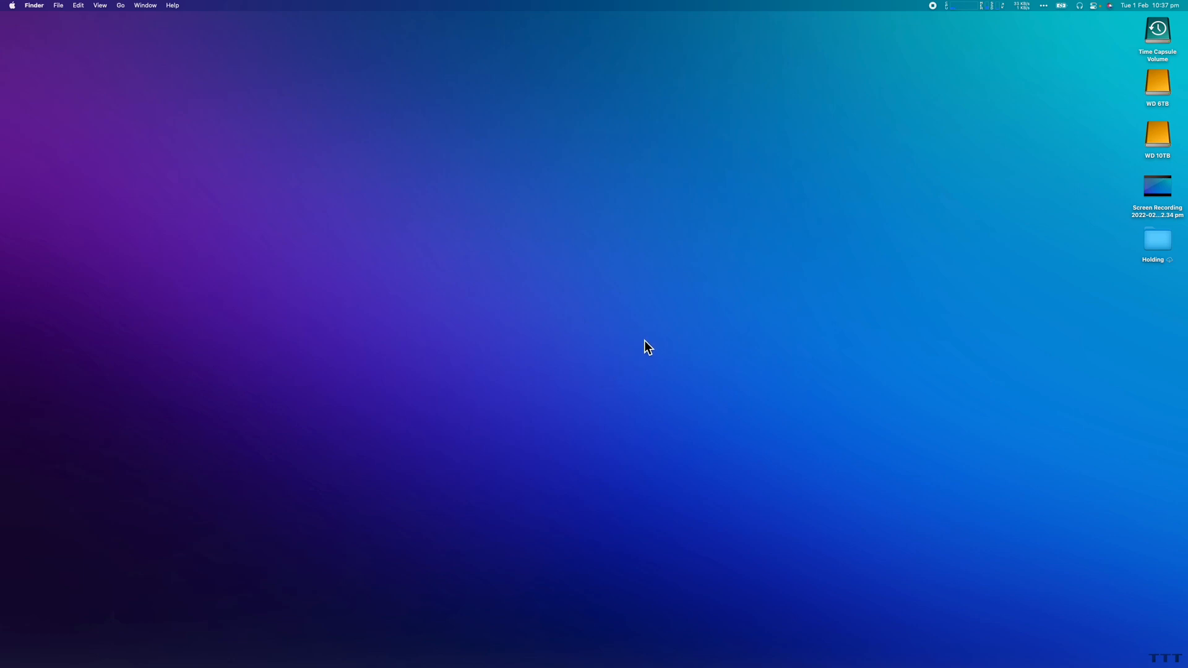
pyautogui.moveTo(941, 7)
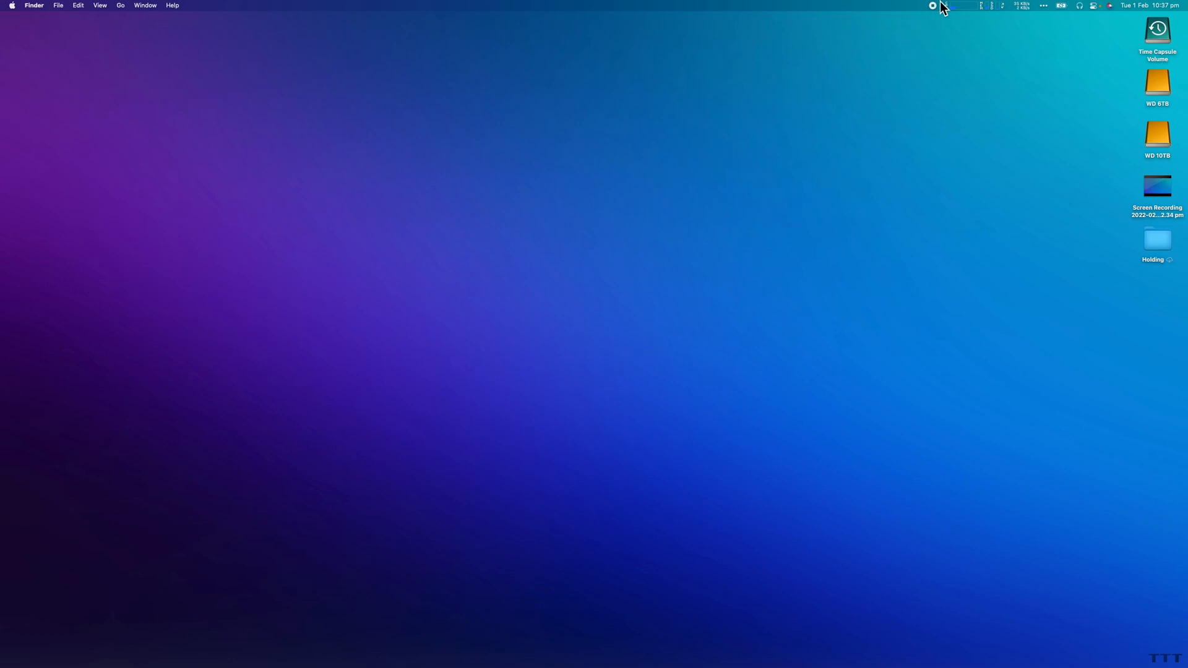